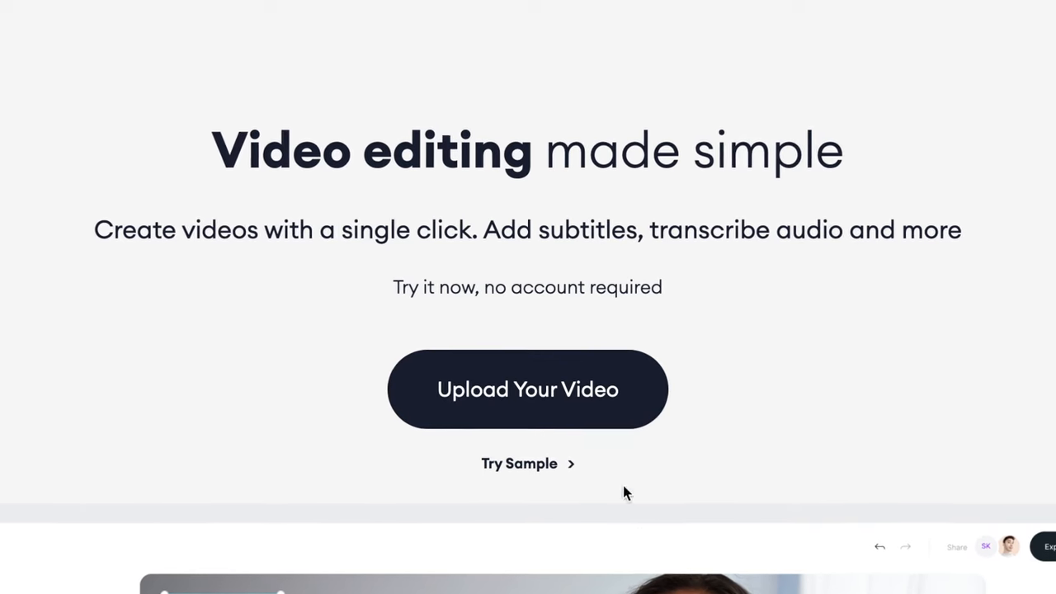
Upload example-clip.mov from the My Clips folder and open it in the editor.
{"action": "left_click", "coordinate": [527, 389]}
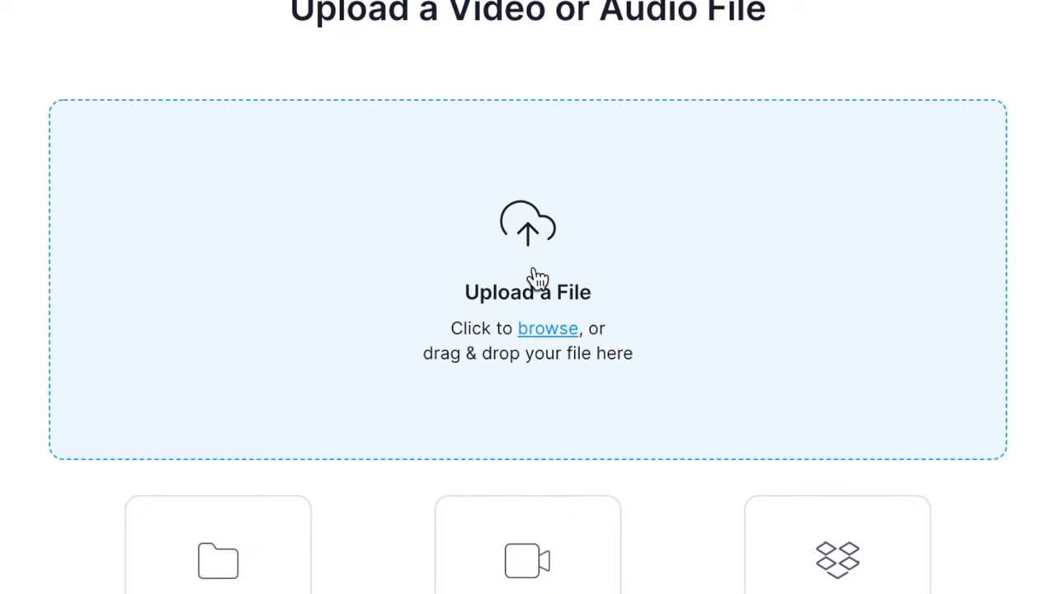
{"action": "left_click", "coordinate": [548, 328]}
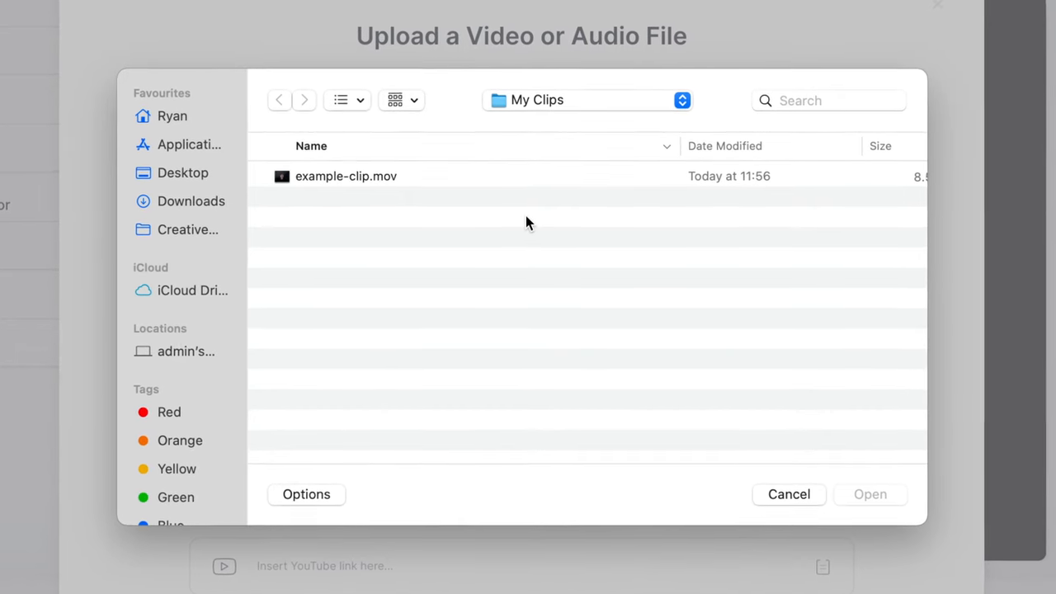
{"action": "left_click", "coordinate": [346, 176]}
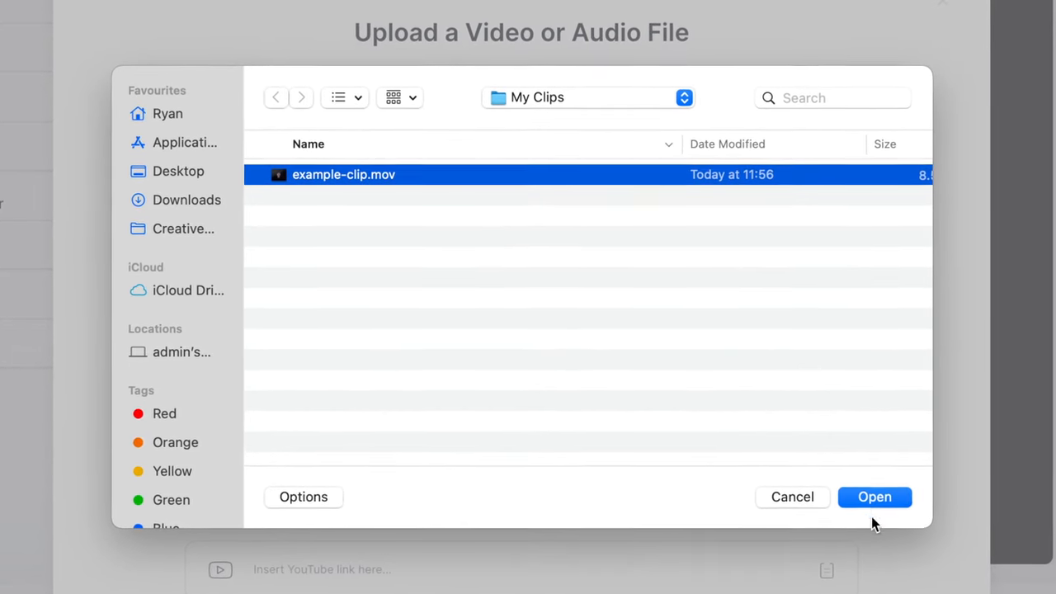
{"action": "left_click", "coordinate": [873, 497]}
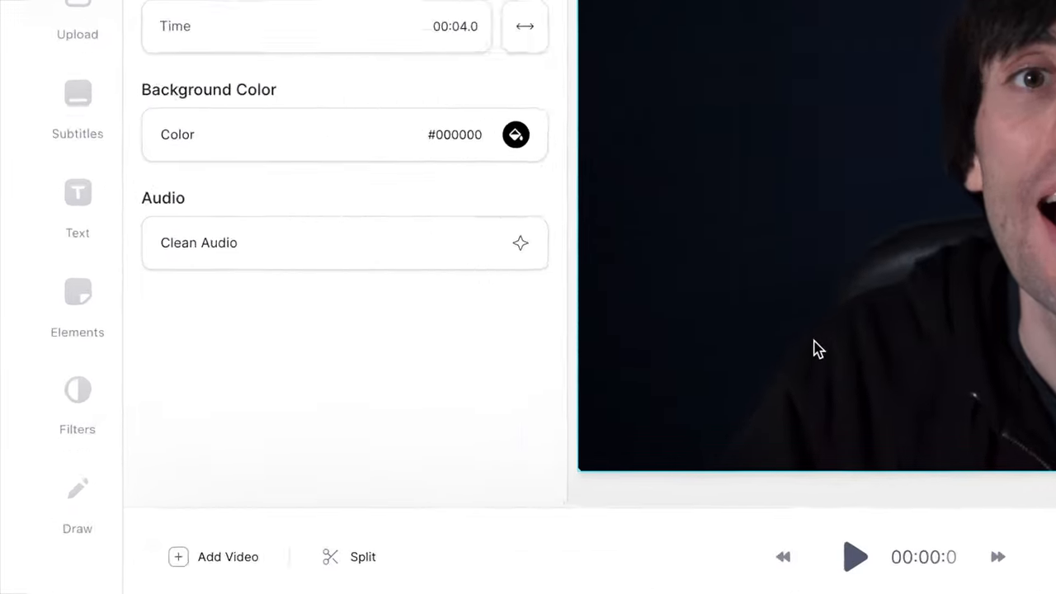
Open the Elements panel and page through the Add Sound Wave style carousel.
{"action": "left_click", "coordinate": [77, 310]}
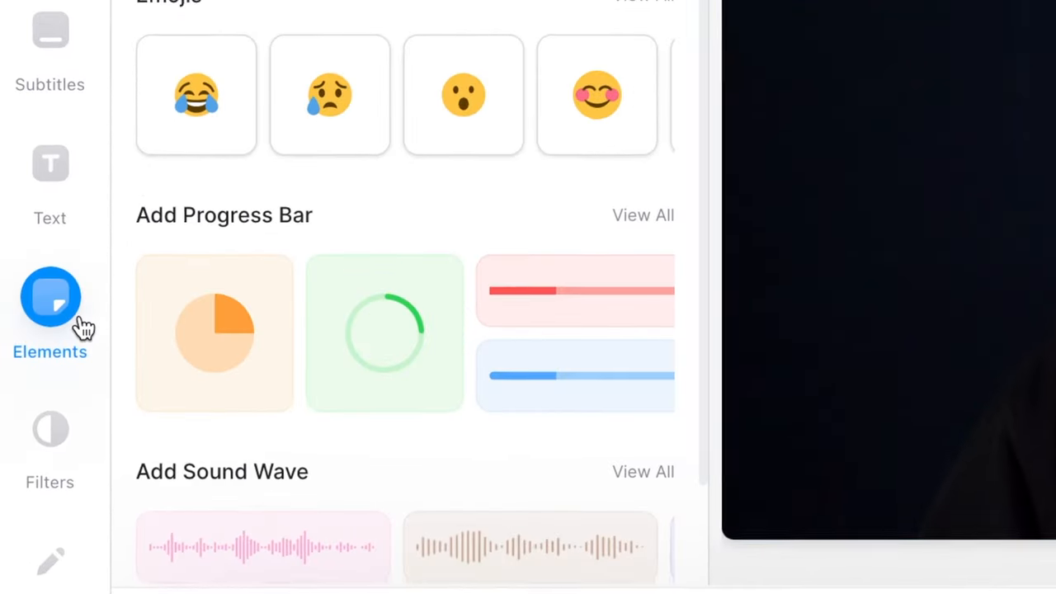
{"action": "scroll", "scroll_direction": "up", "scroll_amount": 3}
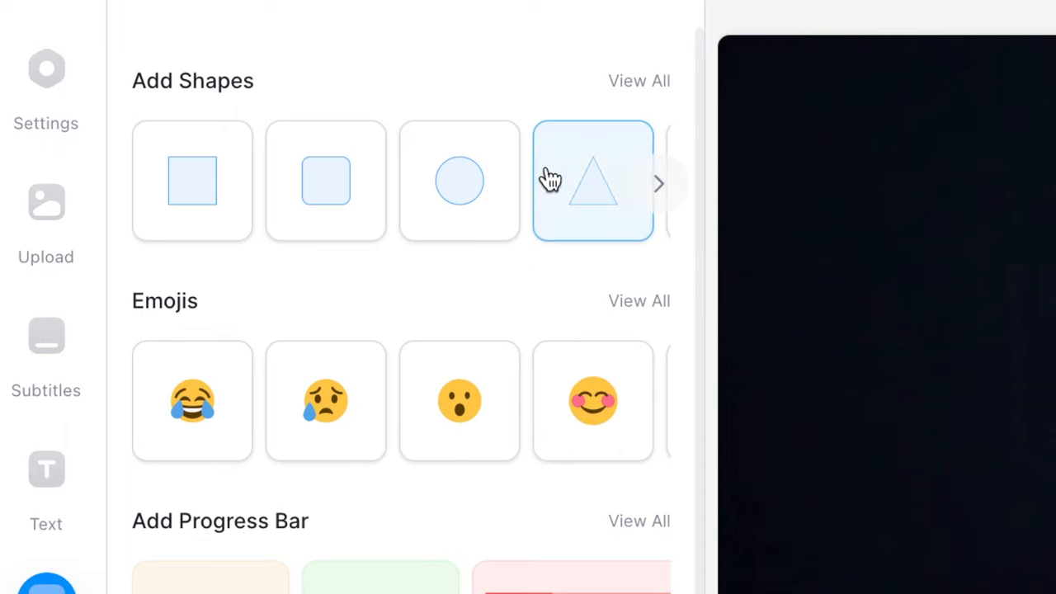
{"action": "scroll", "scroll_direction": "down", "scroll_amount": 3}
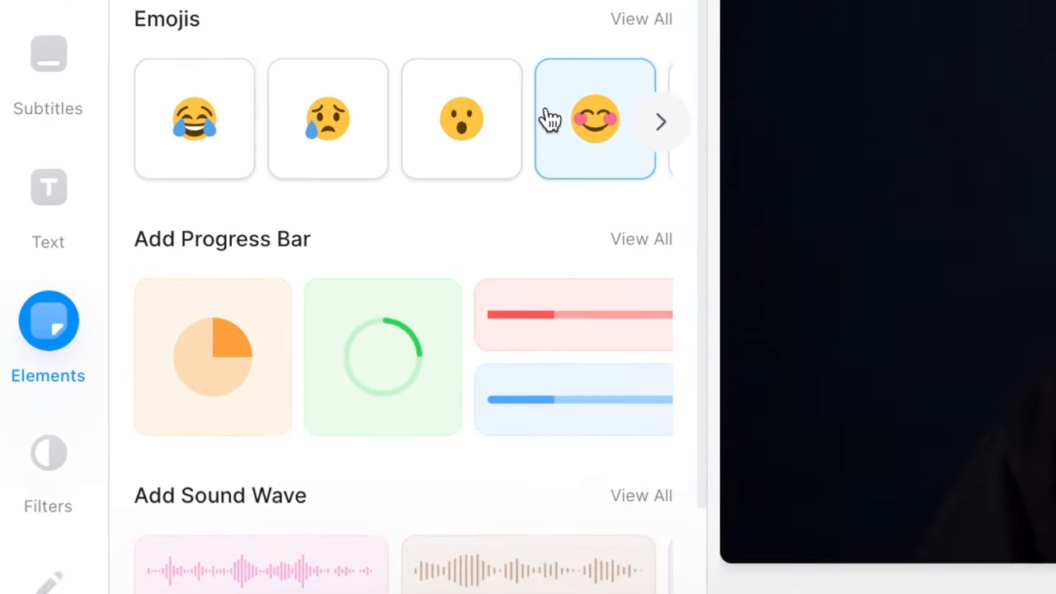
{"action": "scroll", "scroll_direction": "down", "scroll_amount": 3}
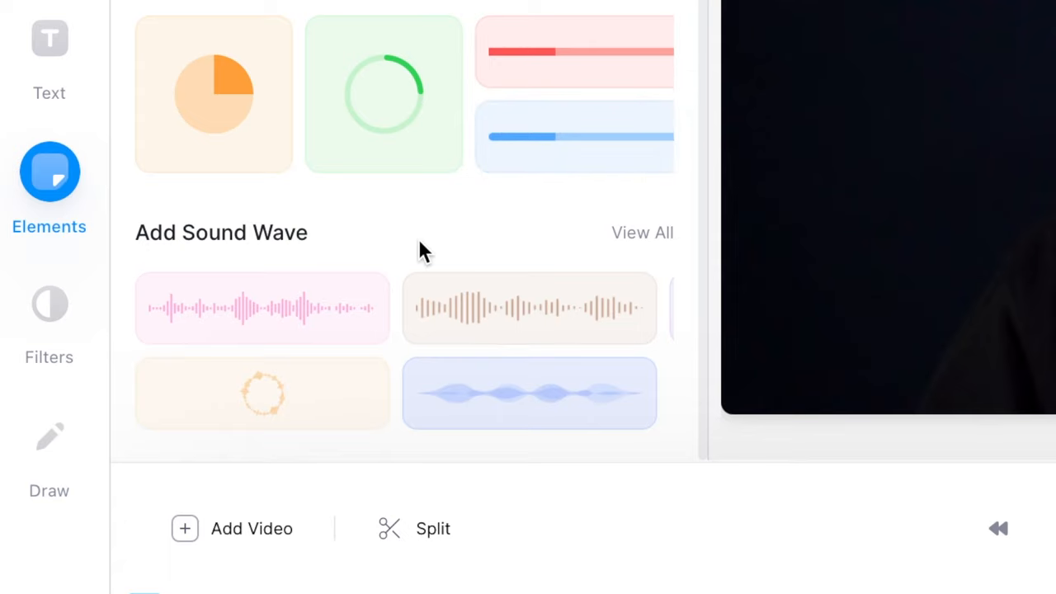
{"action": "mouse_move", "coordinate": [660, 356]}
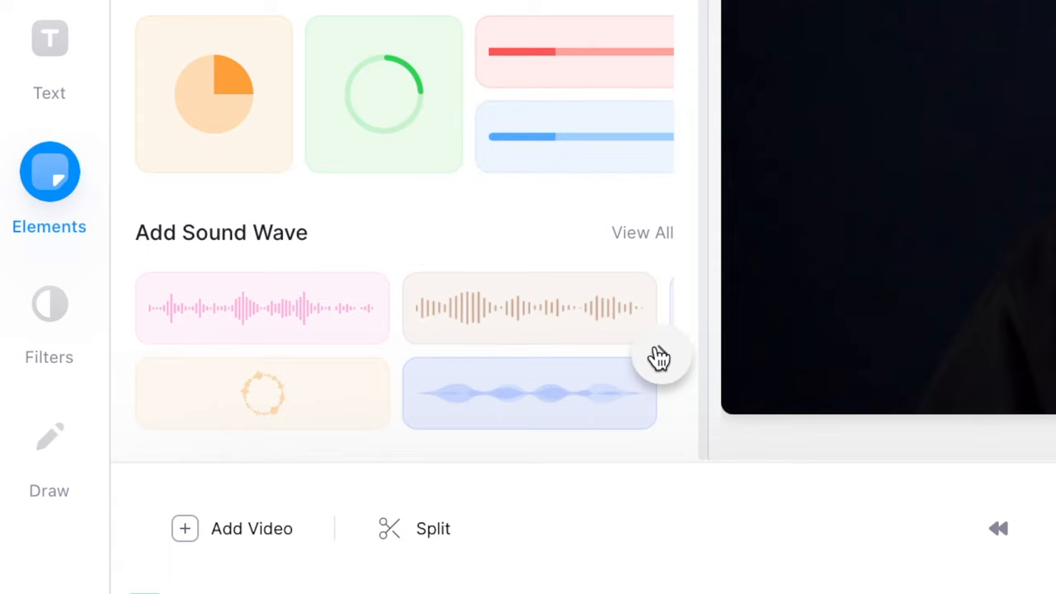
{"action": "left_click", "coordinate": [660, 359]}
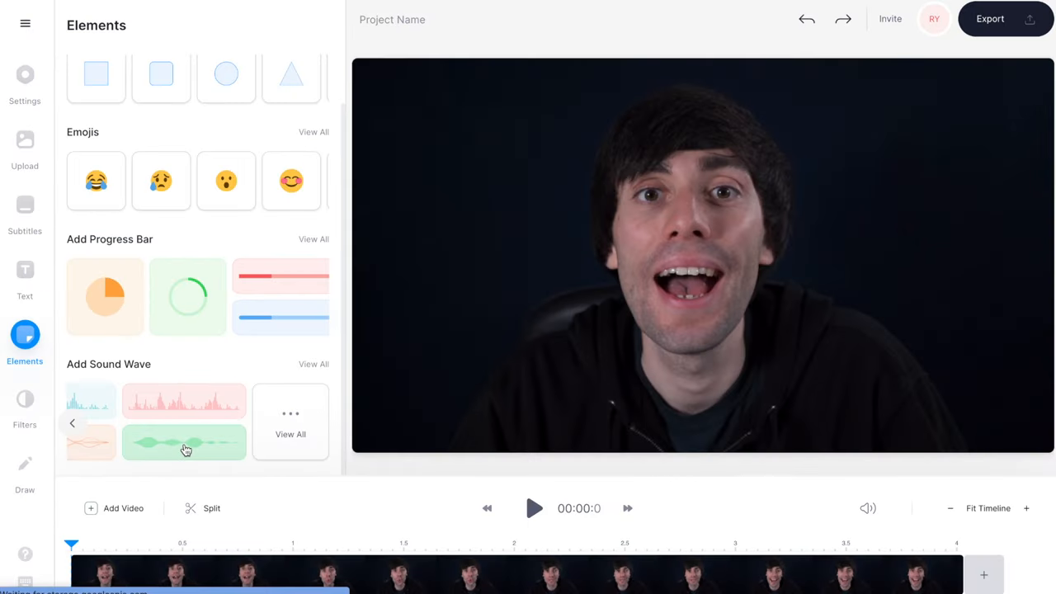
Add the green Waves sound wave preset and review its Style dropdown options.
{"action": "left_click", "coordinate": [183, 444]}
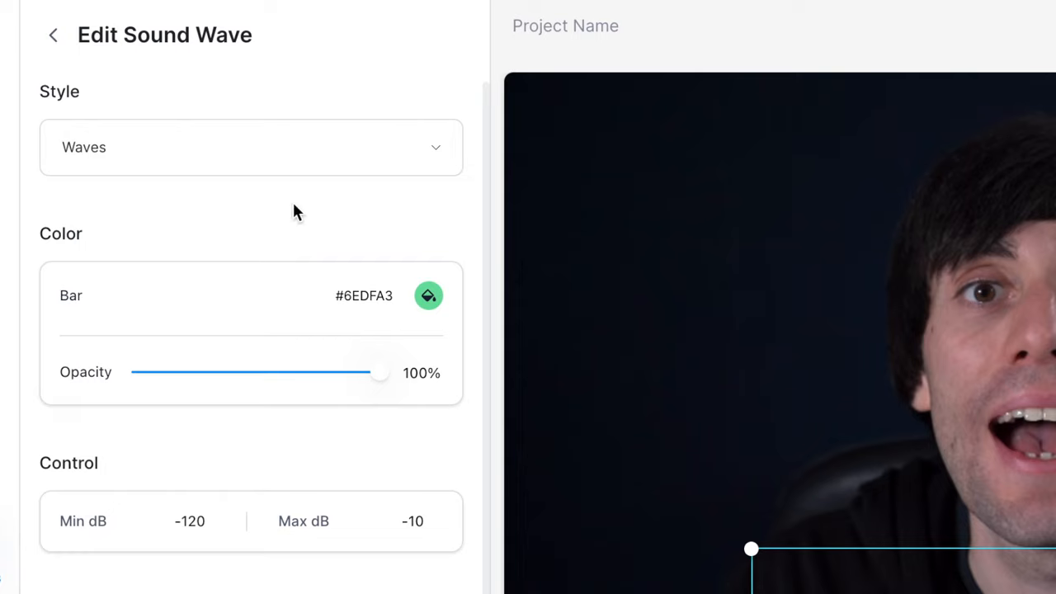
{"action": "left_click", "coordinate": [250, 147]}
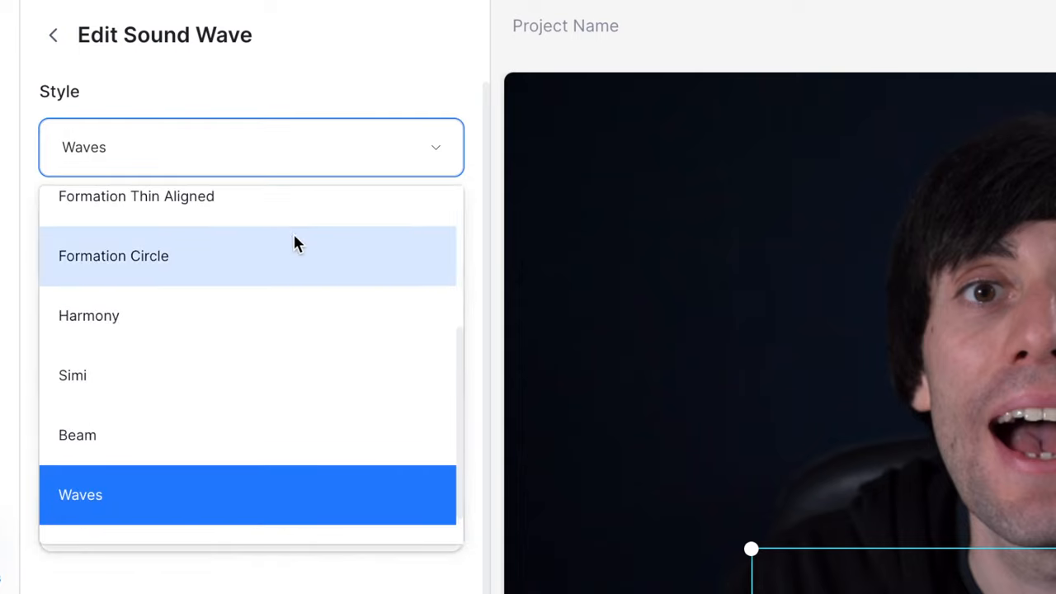
{"action": "scroll", "scroll_direction": "up", "scroll_amount": 3}
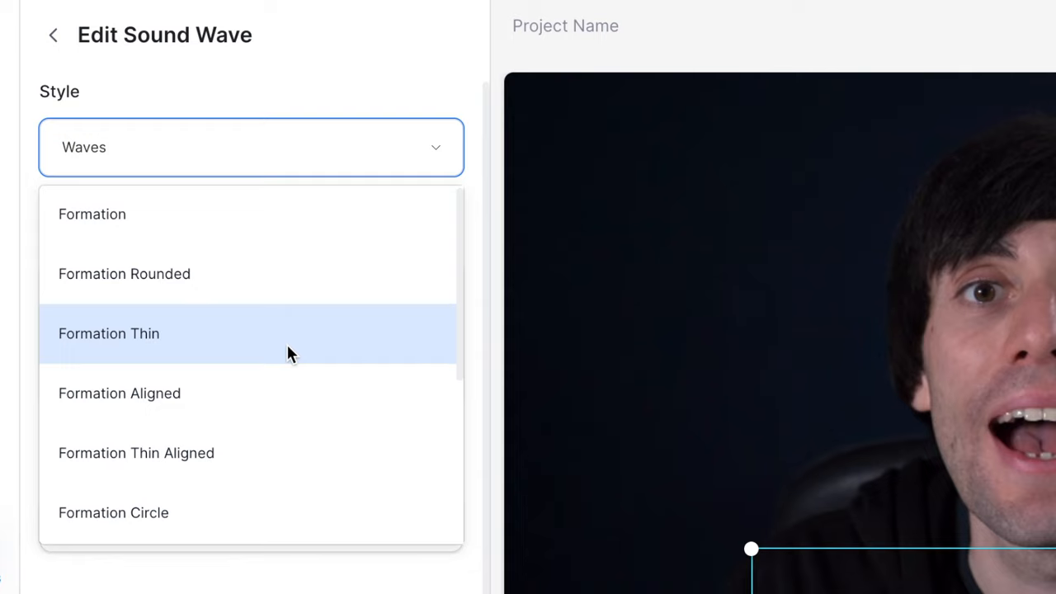
{"action": "scroll", "scroll_direction": "down", "scroll_amount": 3}
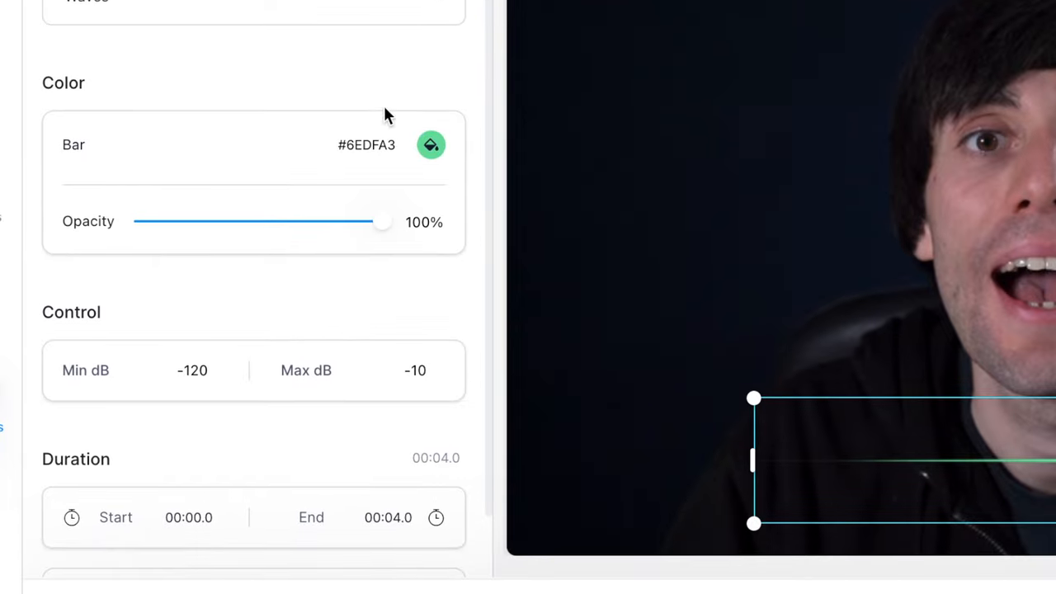
Change the sound wave's bar colour to teal #22CFCE.
{"action": "left_click", "coordinate": [431, 144]}
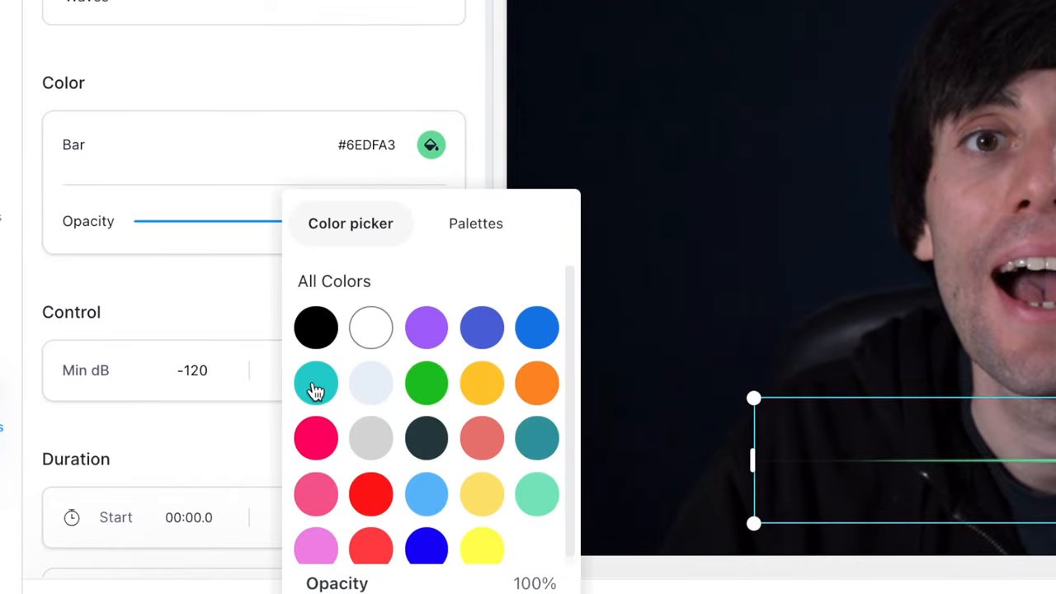
{"action": "left_click", "coordinate": [315, 383]}
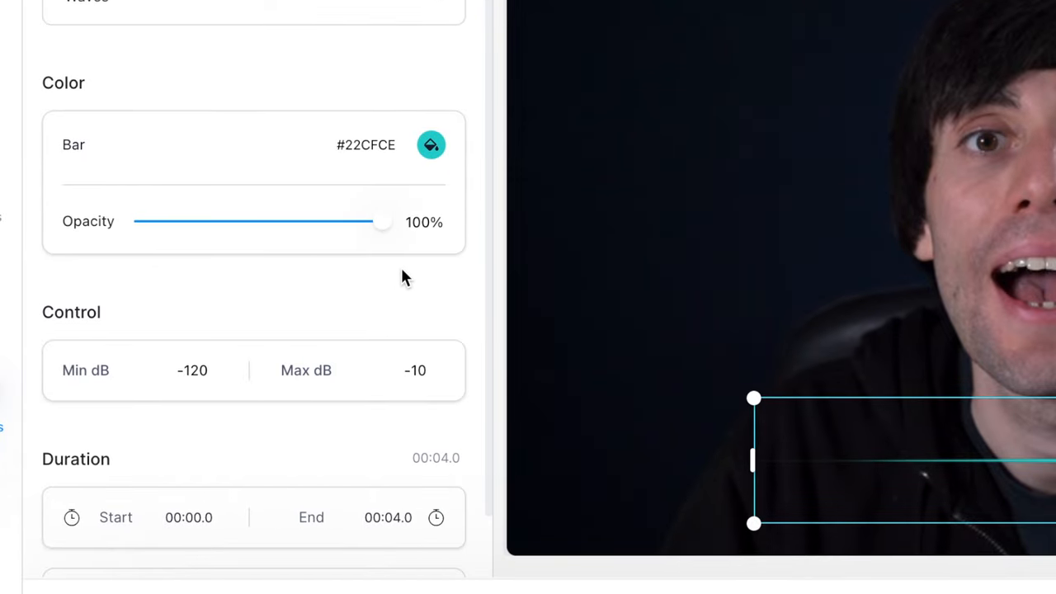
{"action": "left_click_drag", "start_coordinate": [382, 221], "coordinate": [196, 221]}
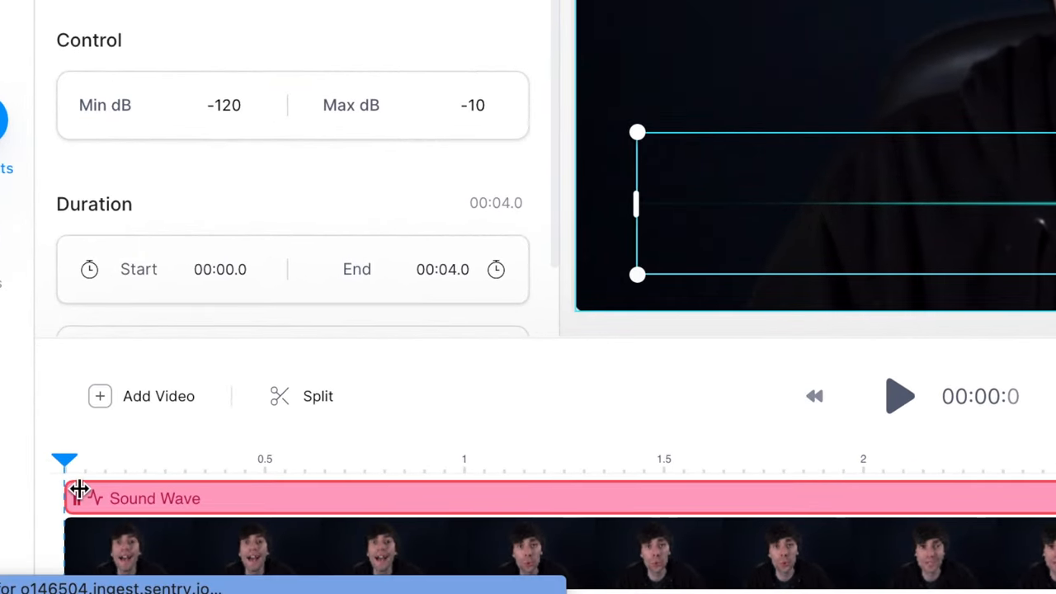
Drag the Sound Wave track's start edge so it covers the clip's full four seconds.
{"action": "left_click_drag", "start_coordinate": [78, 498], "coordinate": [297, 497]}
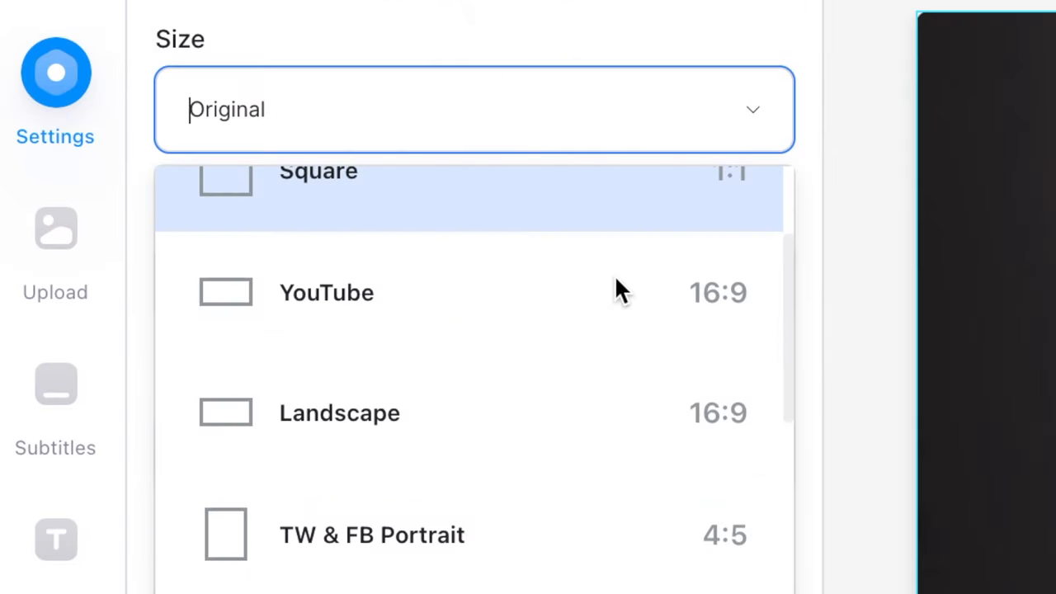
Scroll down to review the three teal sound wave layers over the clip.
{"action": "scroll", "scroll_direction": "down", "scroll_amount": 3}
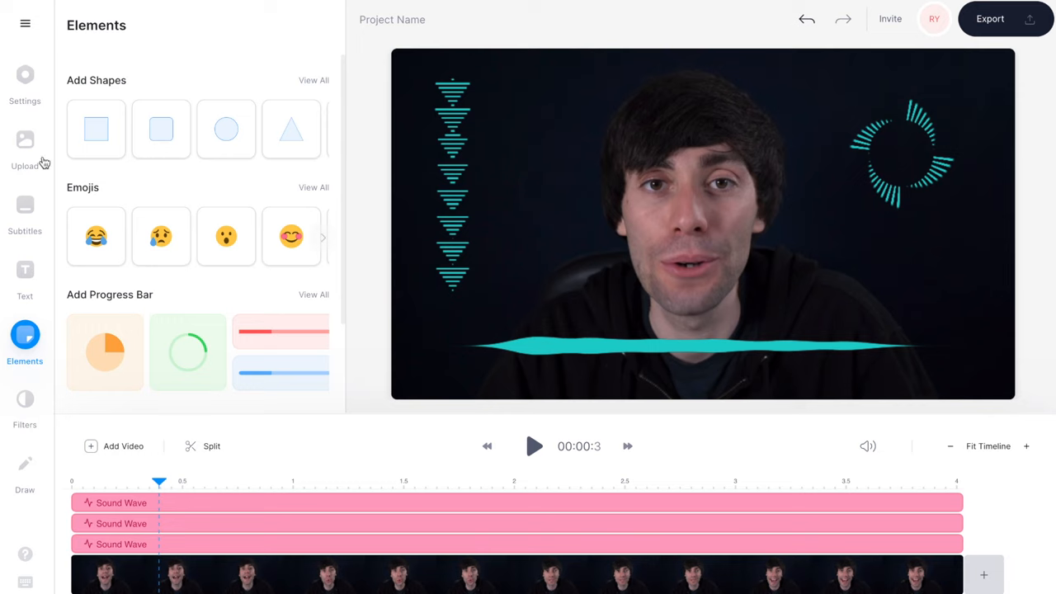
Cancel the media upload, export the video in HD, and play the result.
{"action": "left_click", "coordinate": [24, 149]}
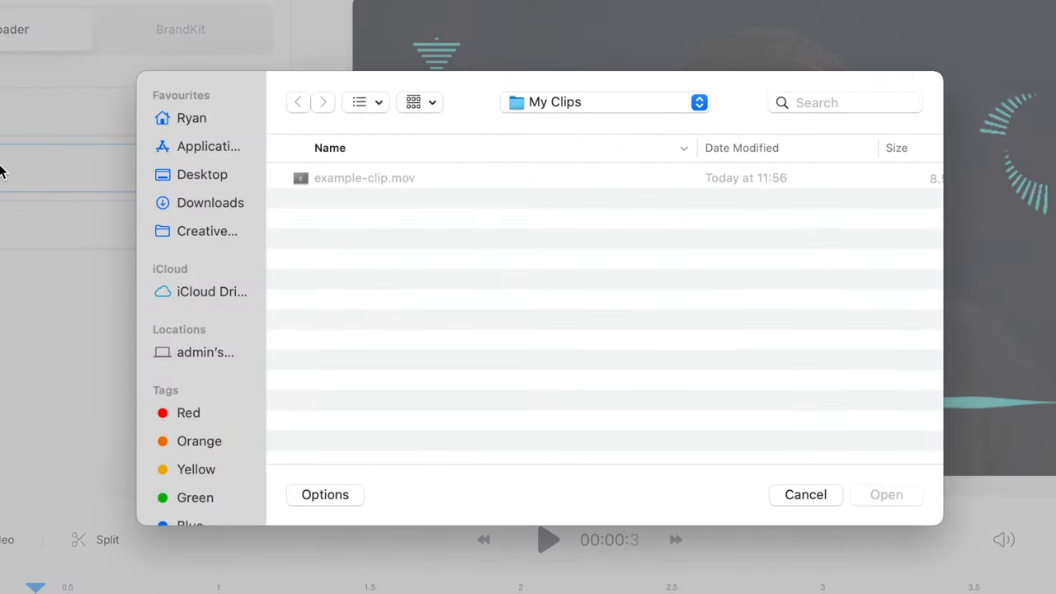
{"action": "left_click", "coordinate": [805, 494]}
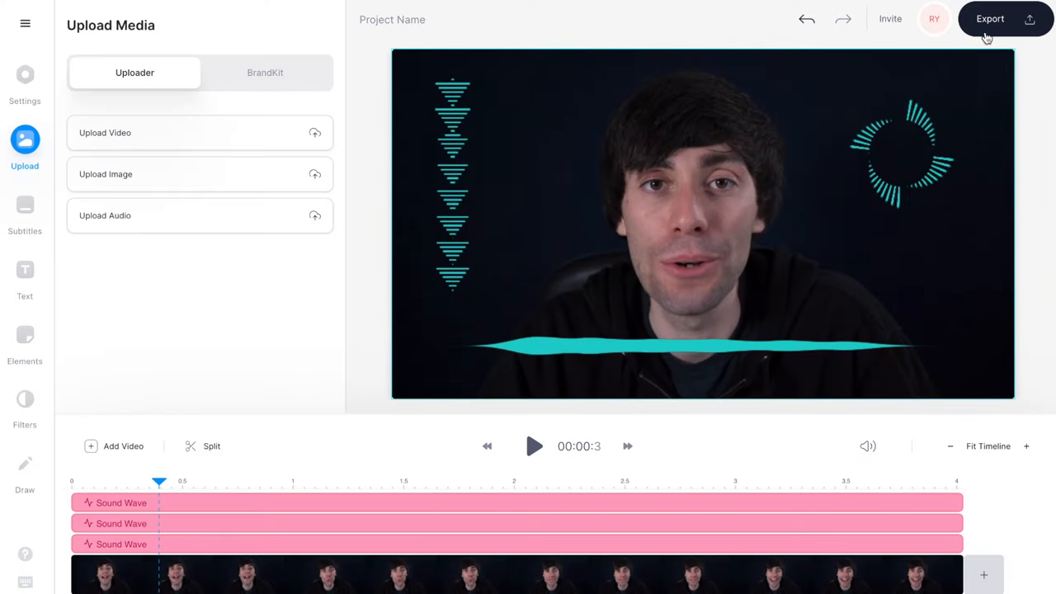
{"action": "left_click", "coordinate": [989, 18]}
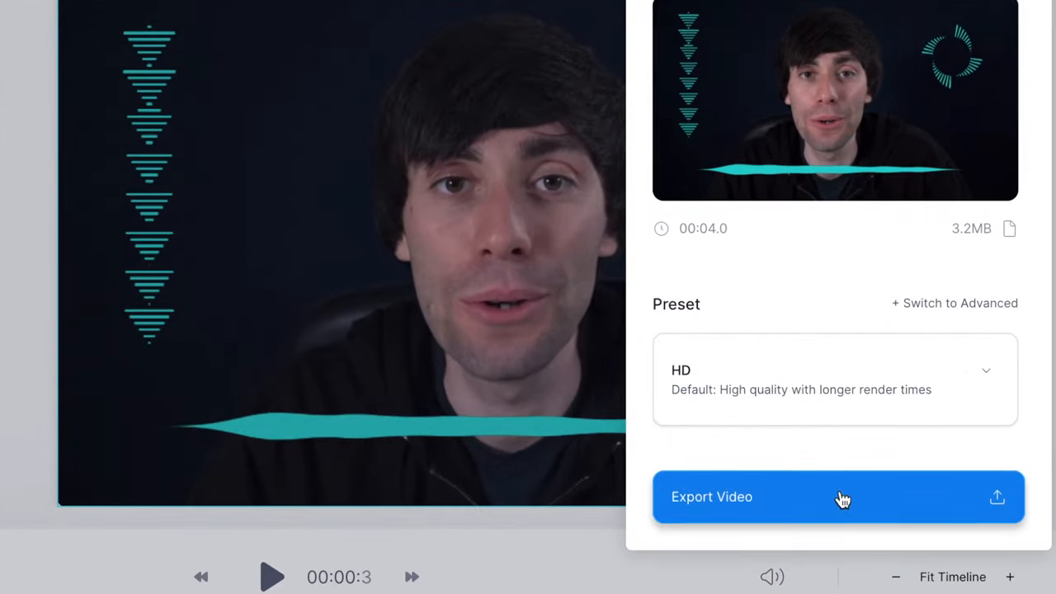
{"action": "left_click", "coordinate": [837, 496]}
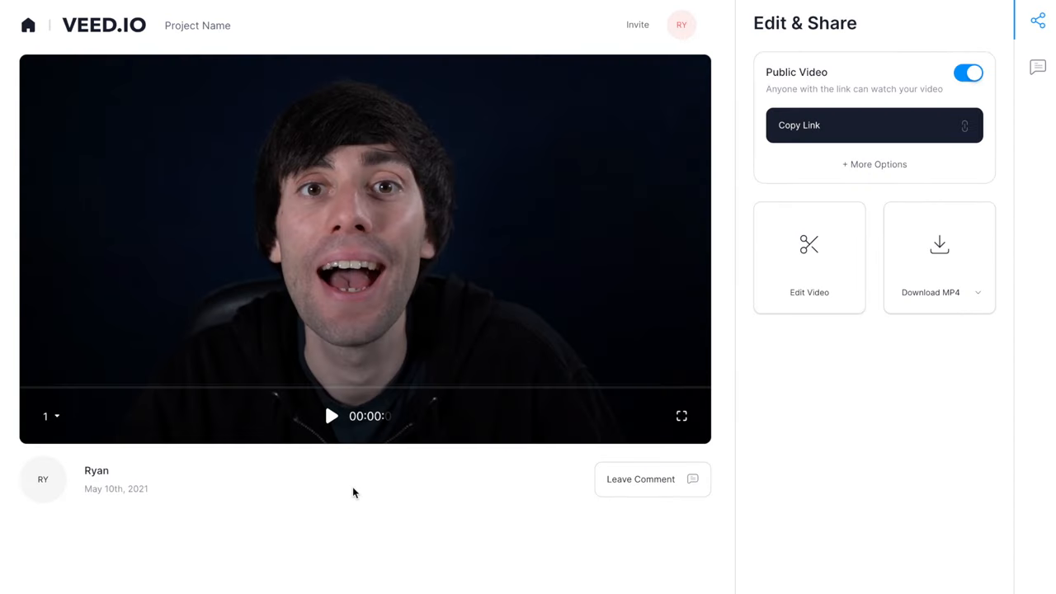
{"action": "mouse_move", "coordinate": [330, 427]}
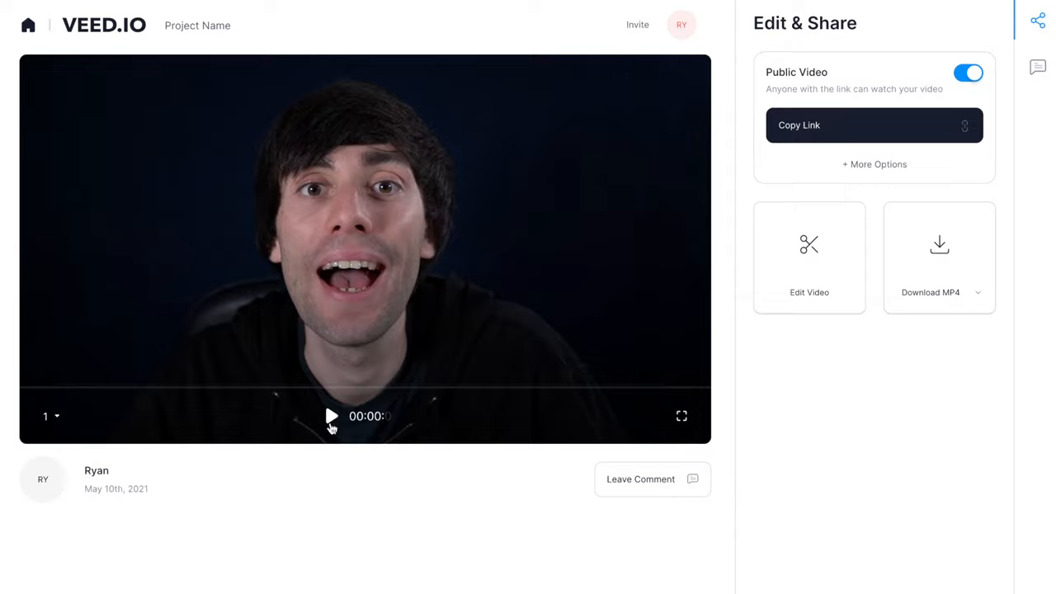
{"action": "left_click", "coordinate": [331, 415]}
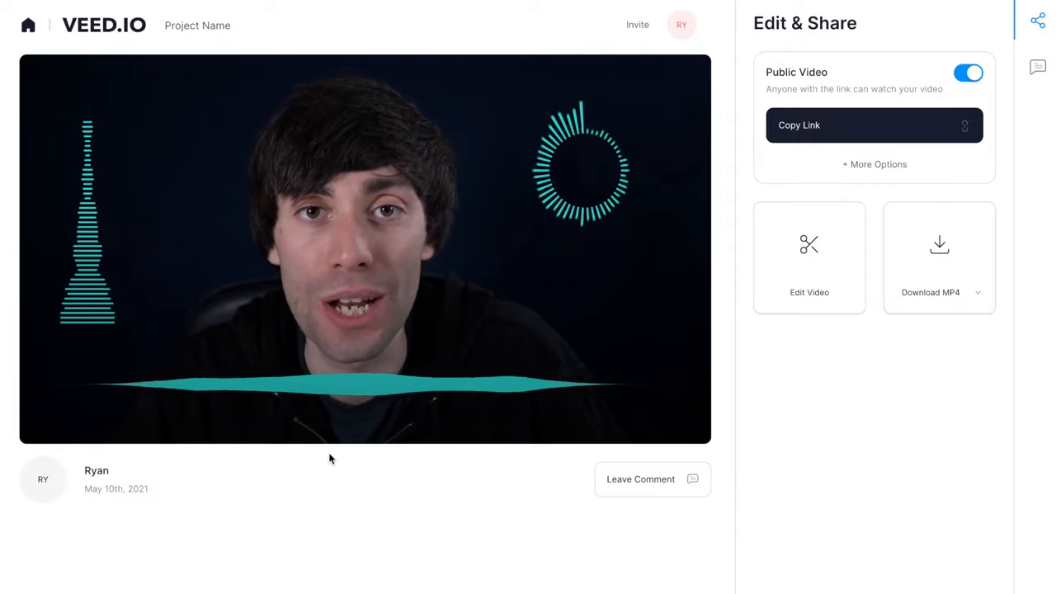